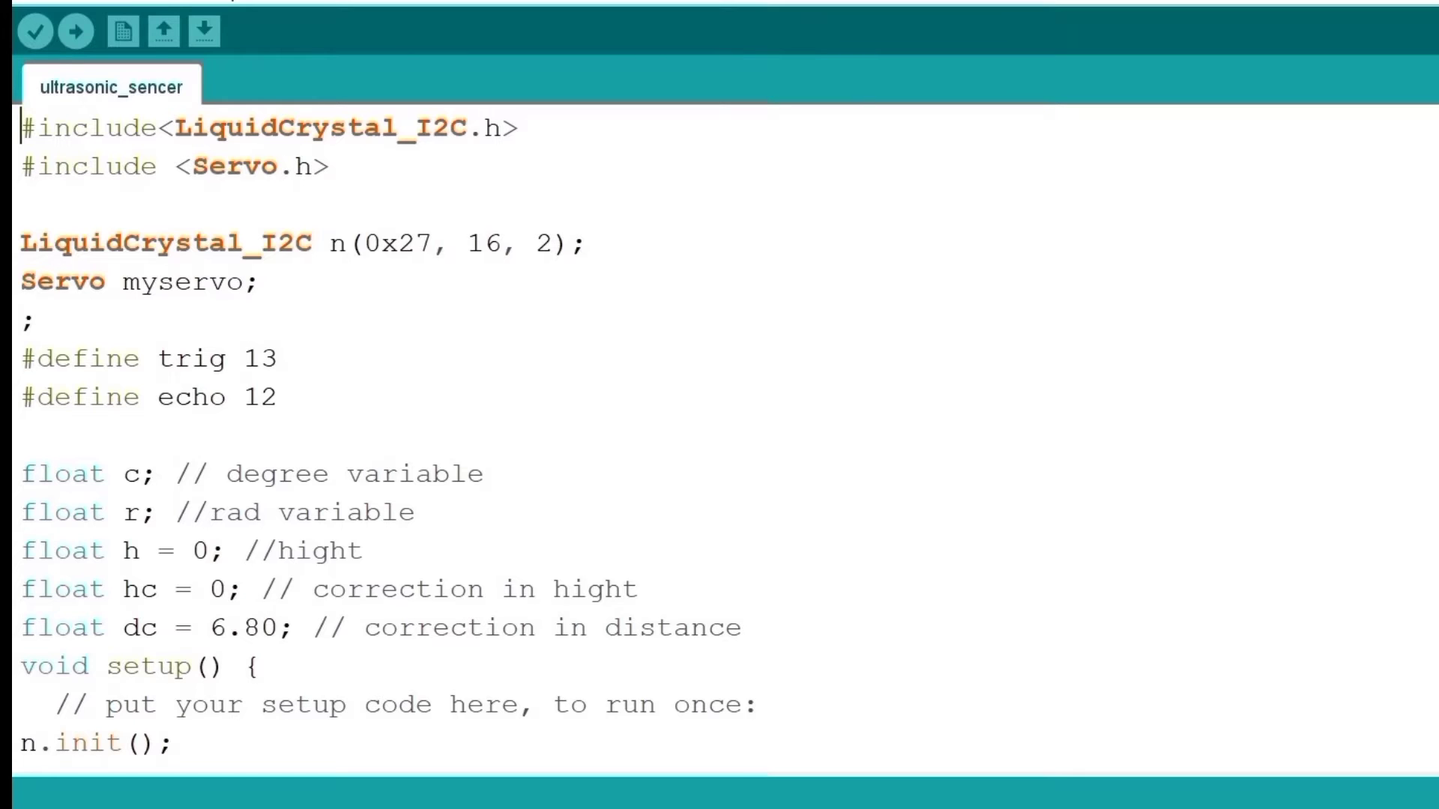
{"action": "scroll", "scroll_direction": "down", "scroll_amount": 3}
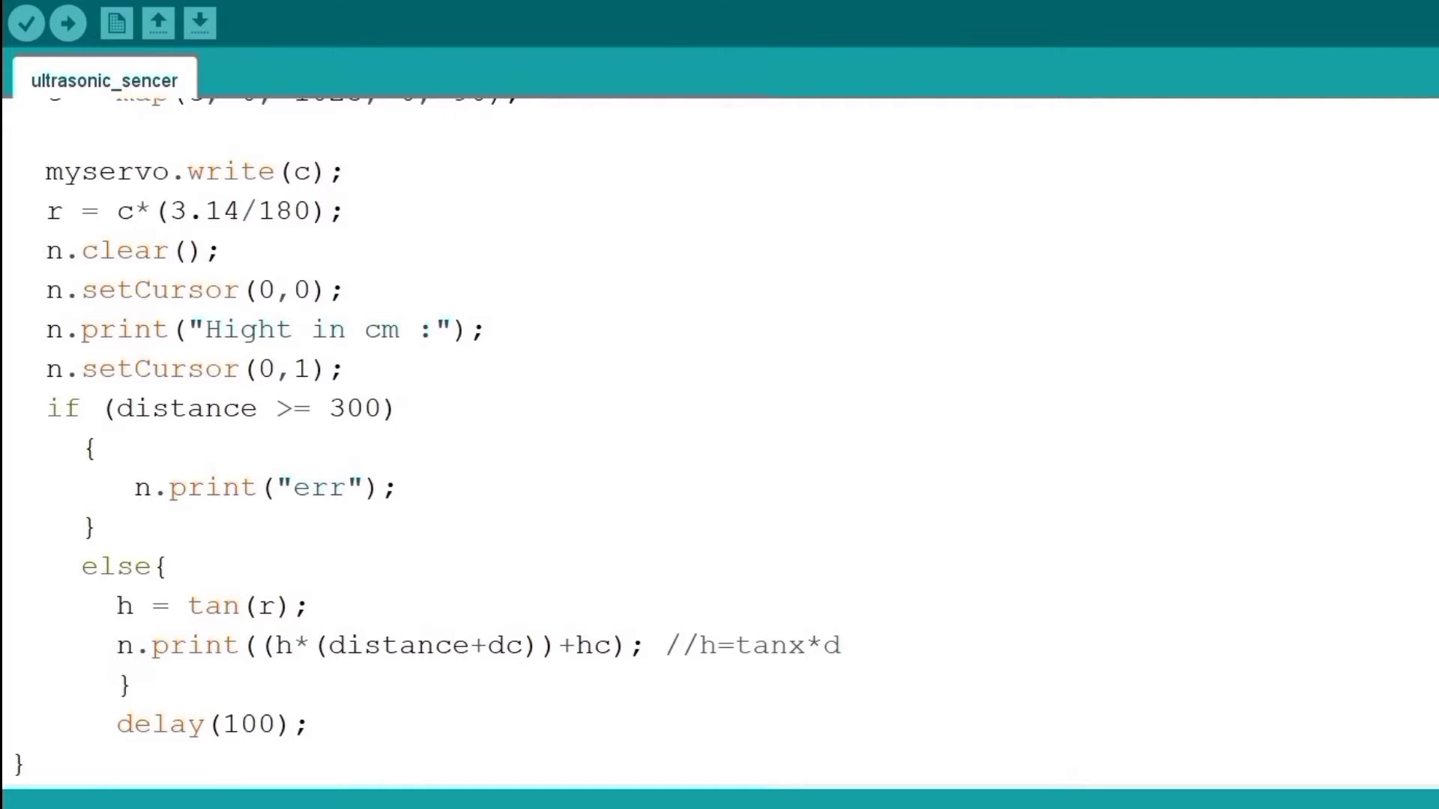